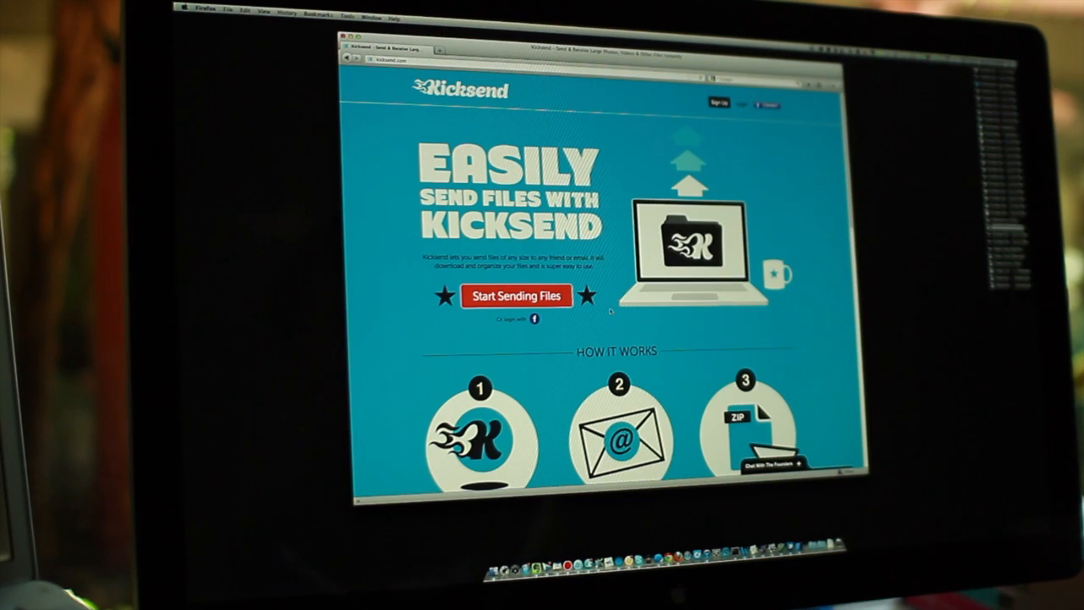
Send the added files to the entered recipient so the upload shows progress
scroll("down", 3)
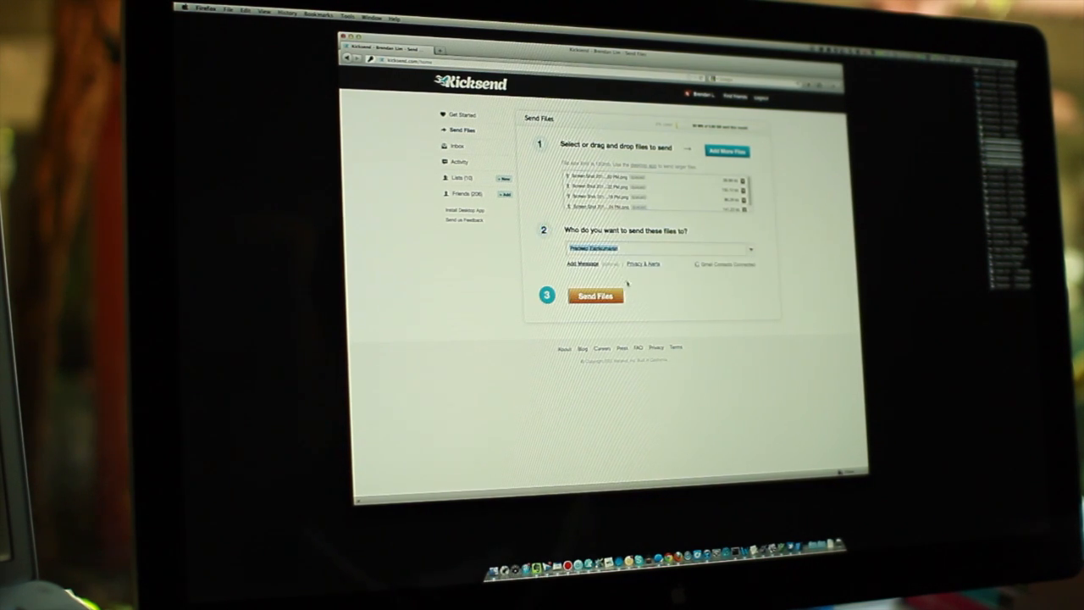
left_click(596, 294)
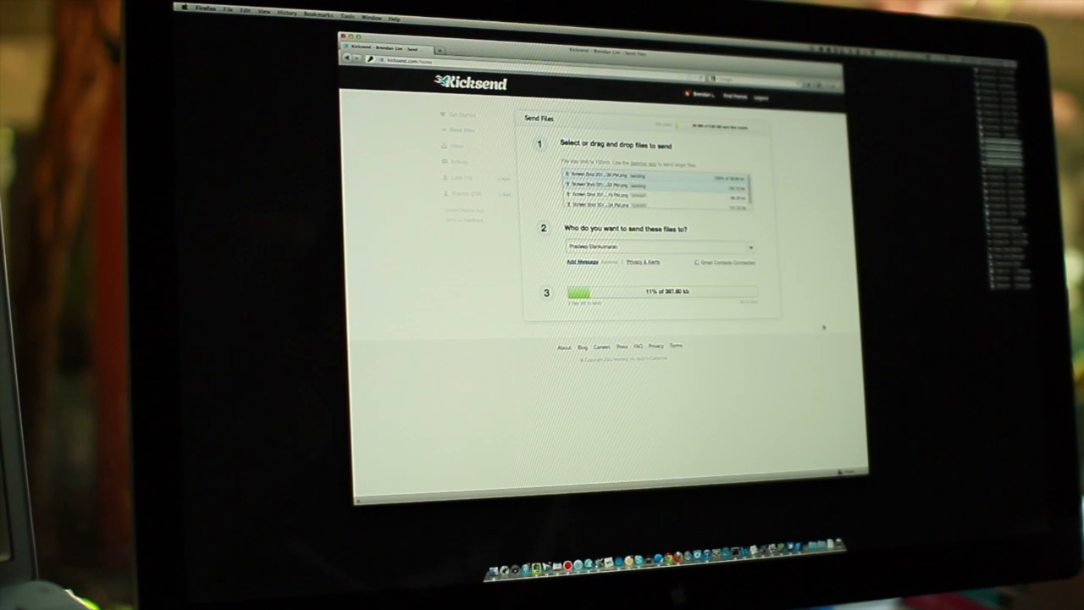